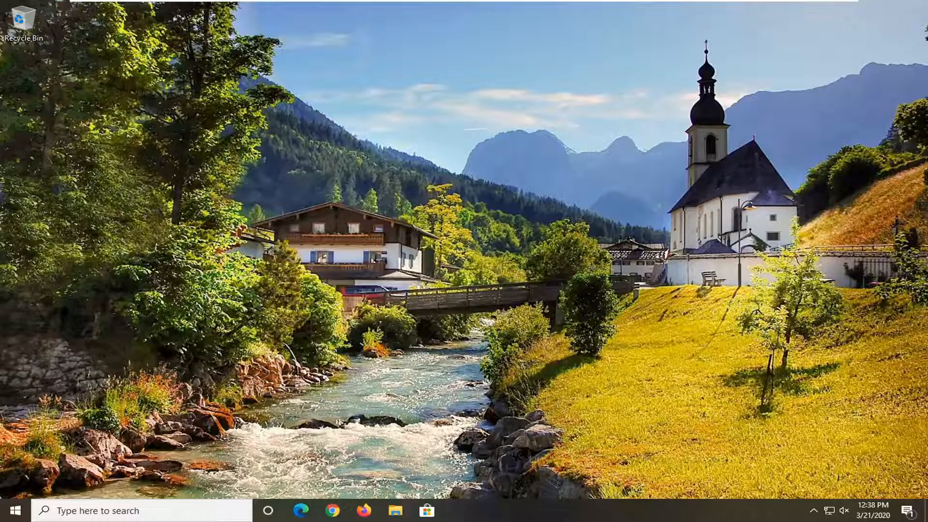
{"action": "mouse_move", "coordinate": [694, 433]}
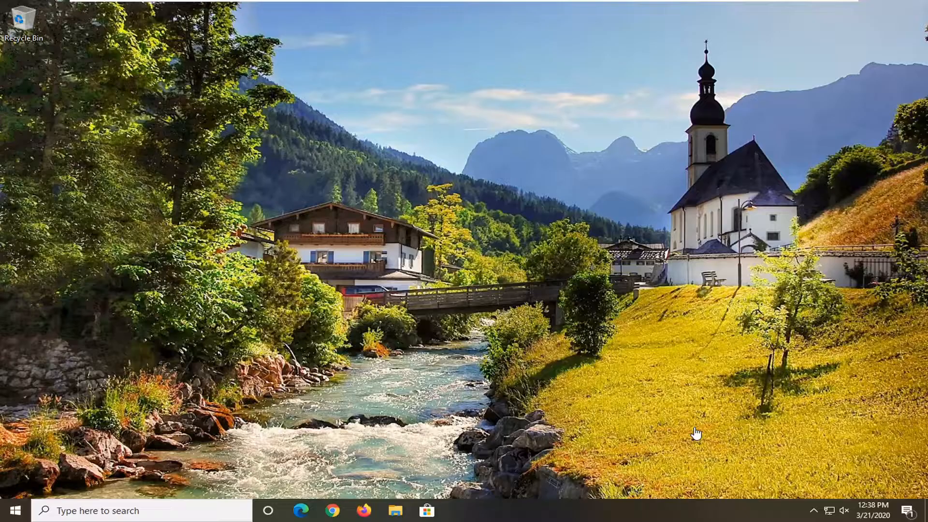
- Search 'cmd' from Start and launch Command Prompt as administrator
{"action": "left_click", "coordinate": [14, 510]}
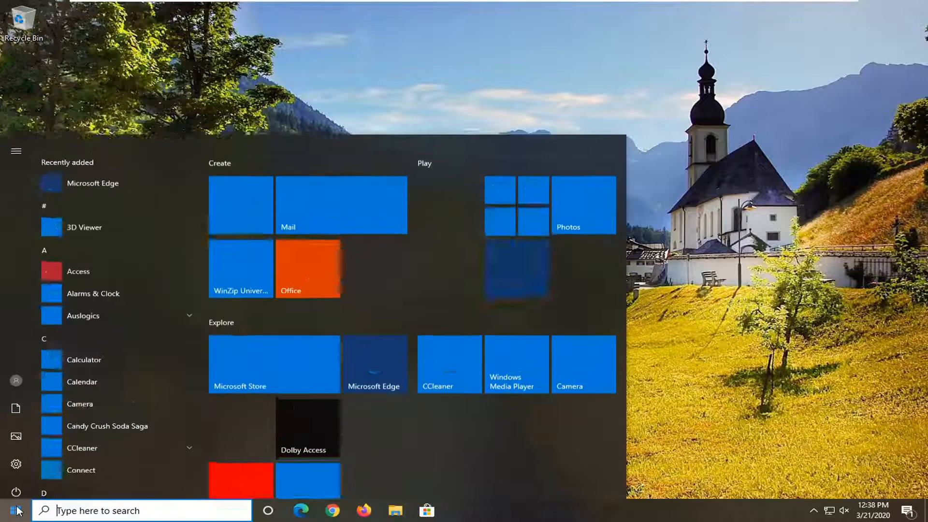
{"action": "type", "text": "cmd"}
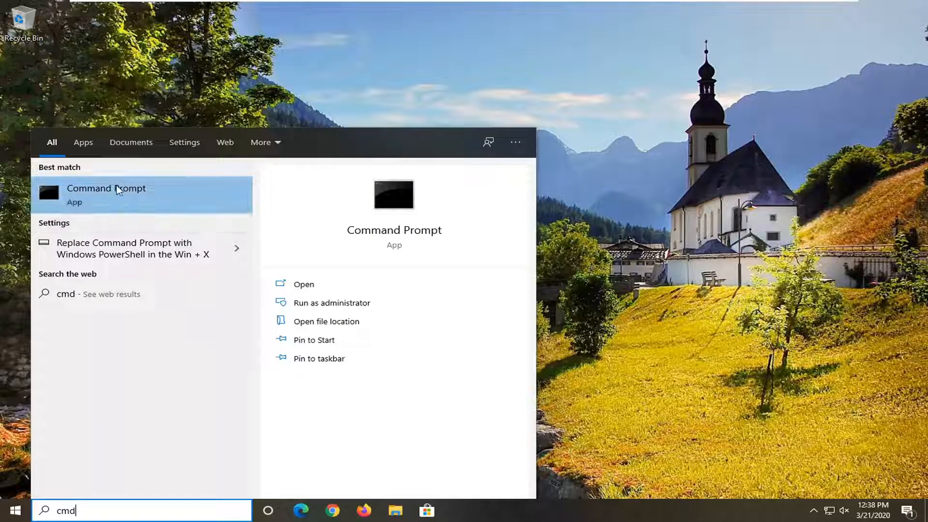
{"action": "right_click", "coordinate": [119, 193]}
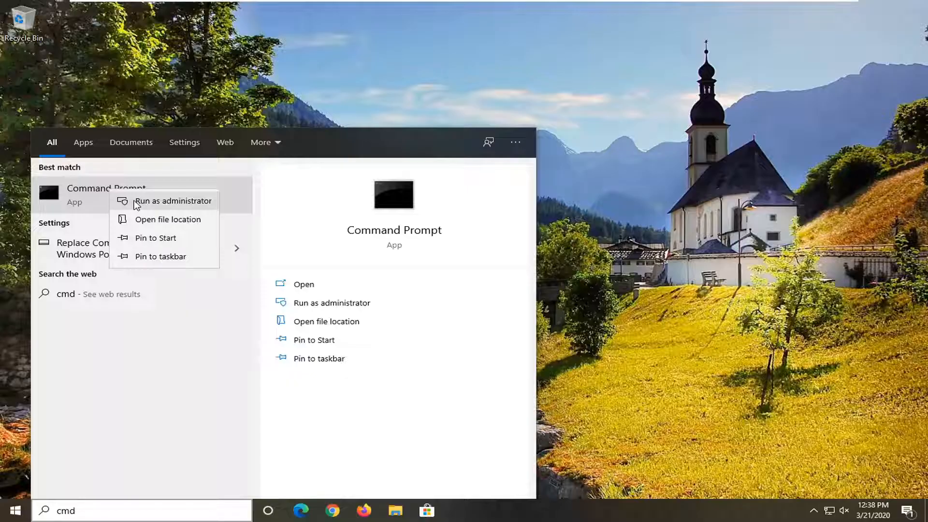
{"action": "left_click", "coordinate": [174, 201]}
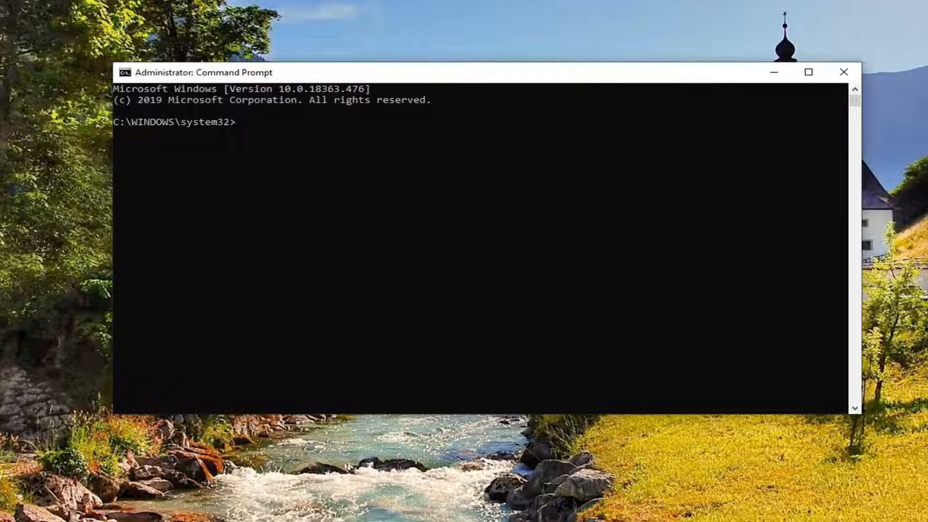
- Run 'netsh winsock reset catalog' in the elevated Command Prompt
{"action": "type", "text": "n"}
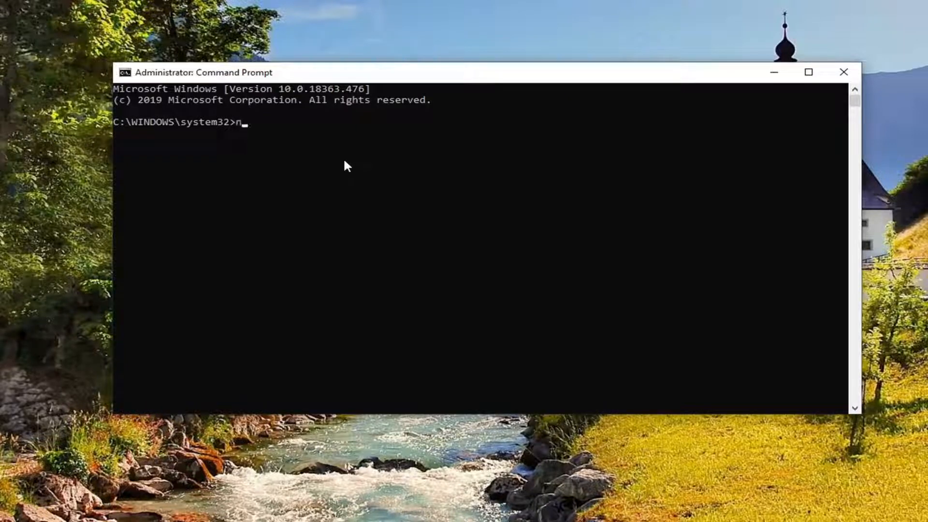
{"action": "type", "text": "etsh w"}
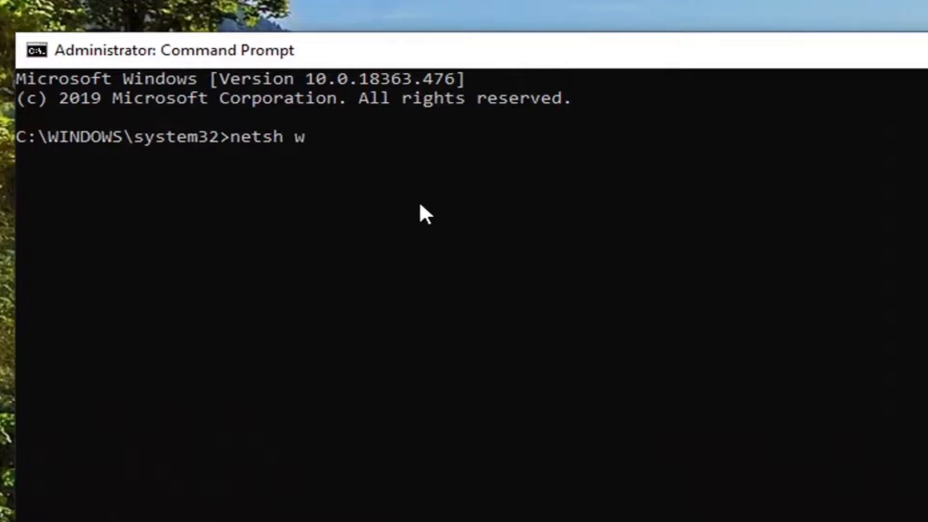
{"action": "type", "text": "insock"}
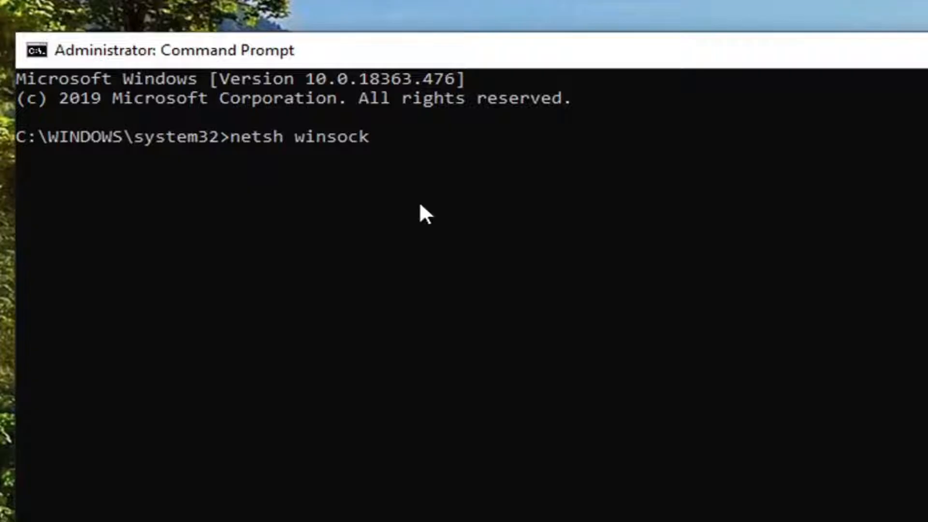
{"action": "type", "text": "reset"}
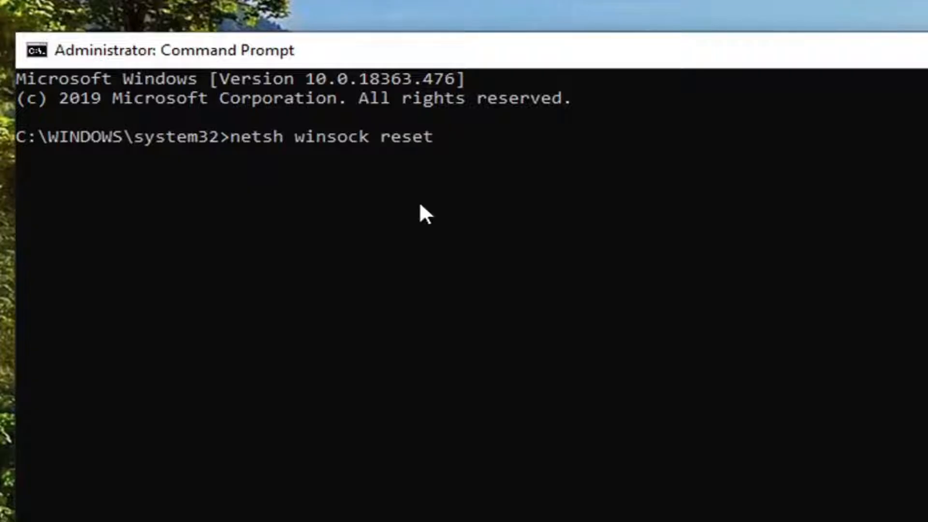
{"action": "type", "text": "catalog"}
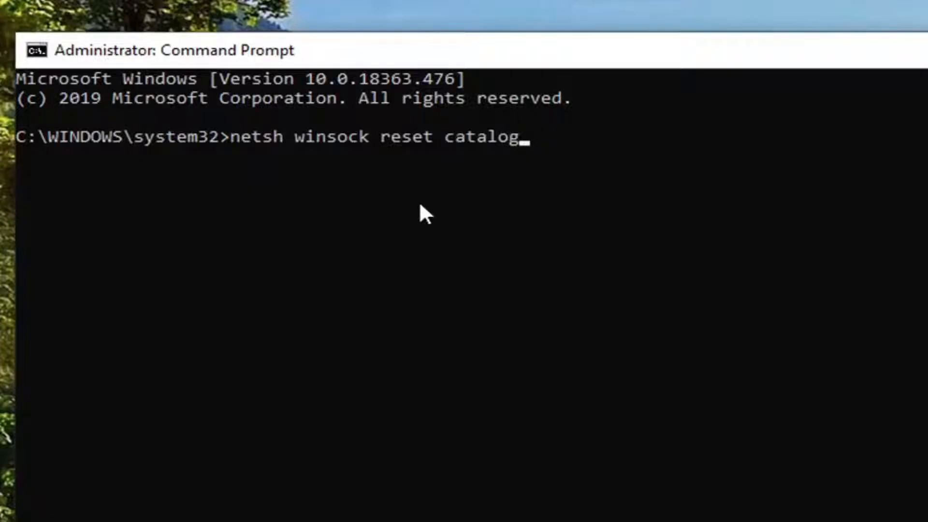
{"action": "key", "text": "Enter"}
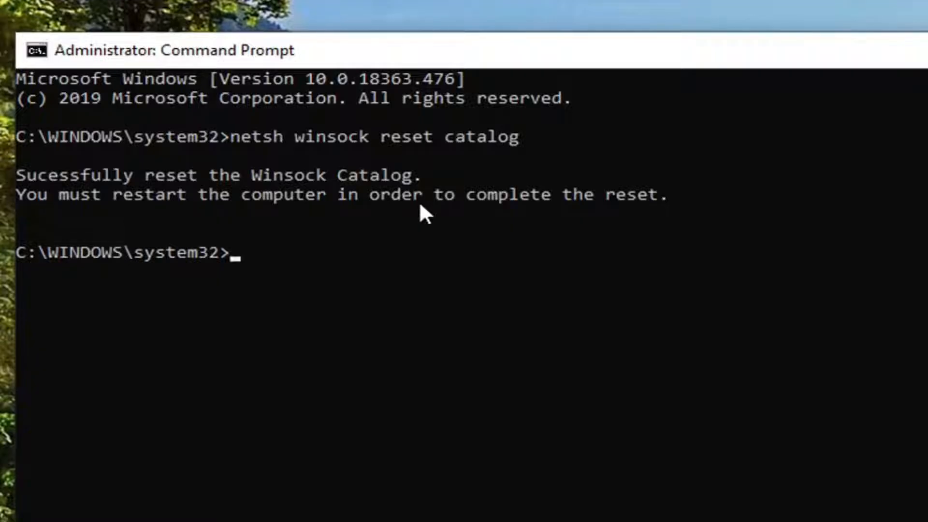
{"action": "mouse_move", "coordinate": [261, 222]}
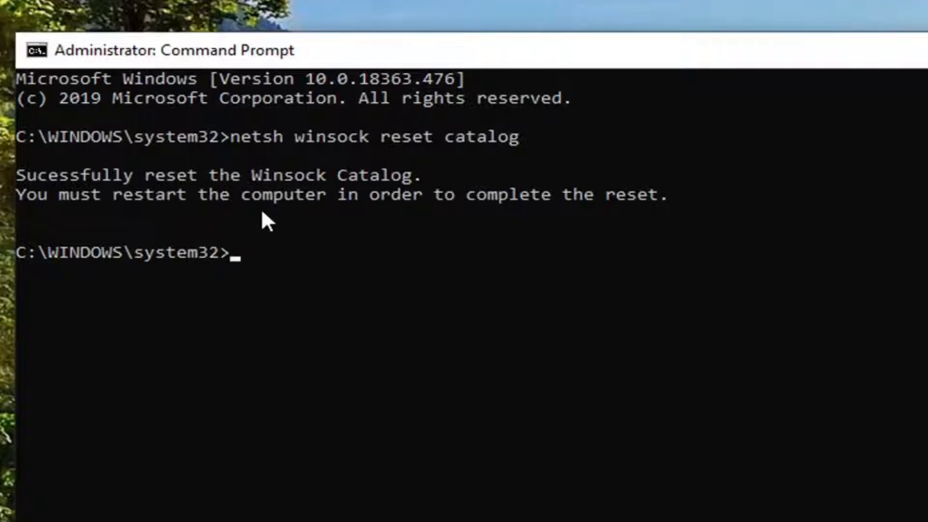
{"action": "mouse_move", "coordinate": [607, 247]}
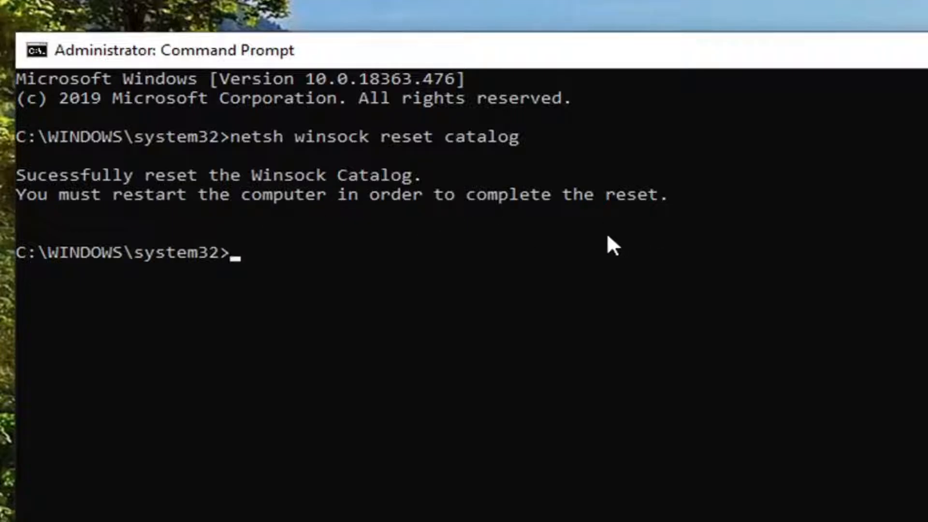
{"action": "mouse_move", "coordinate": [584, 263]}
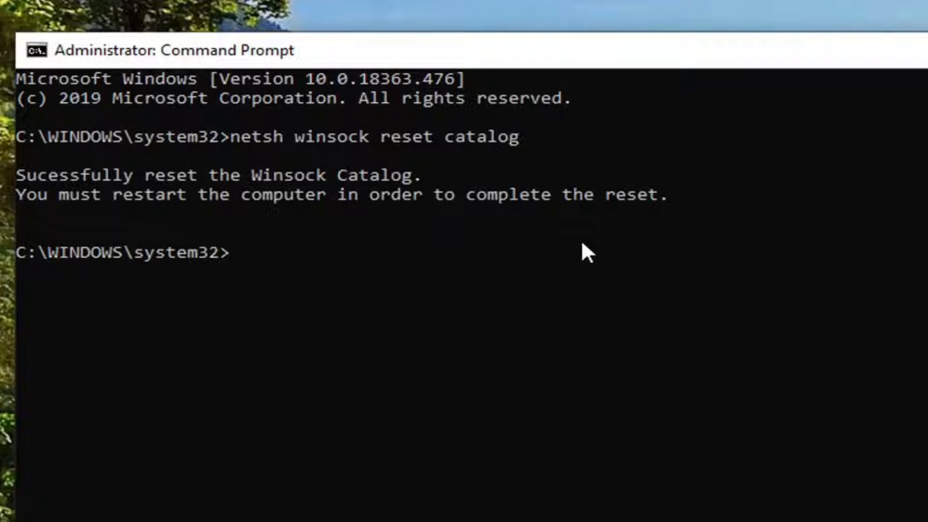
{"action": "mouse_move", "coordinate": [625, 275]}
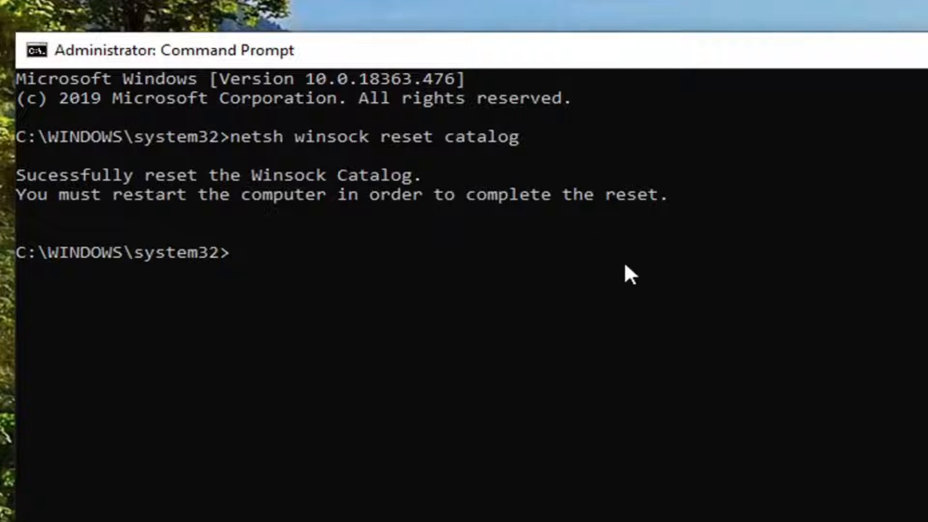
{"action": "mouse_move", "coordinate": [549, 272]}
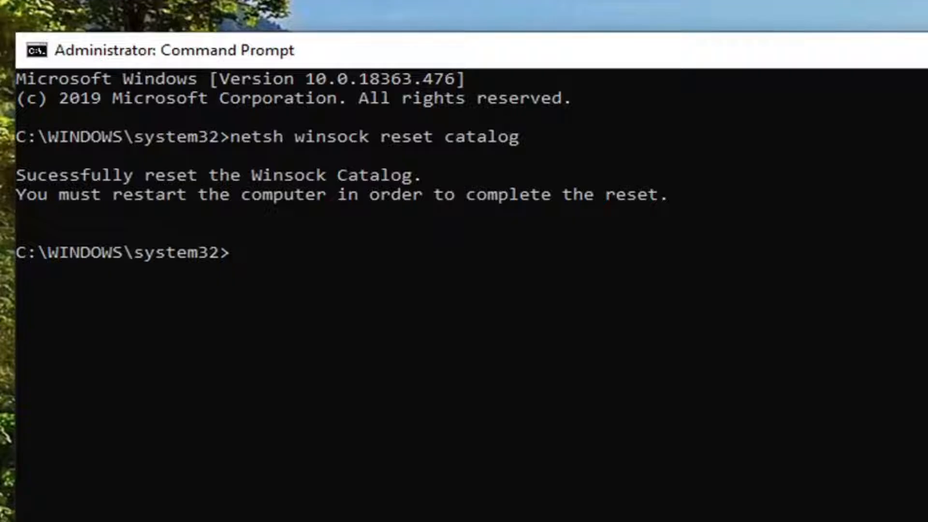
{"action": "mouse_move", "coordinate": [323, 284]}
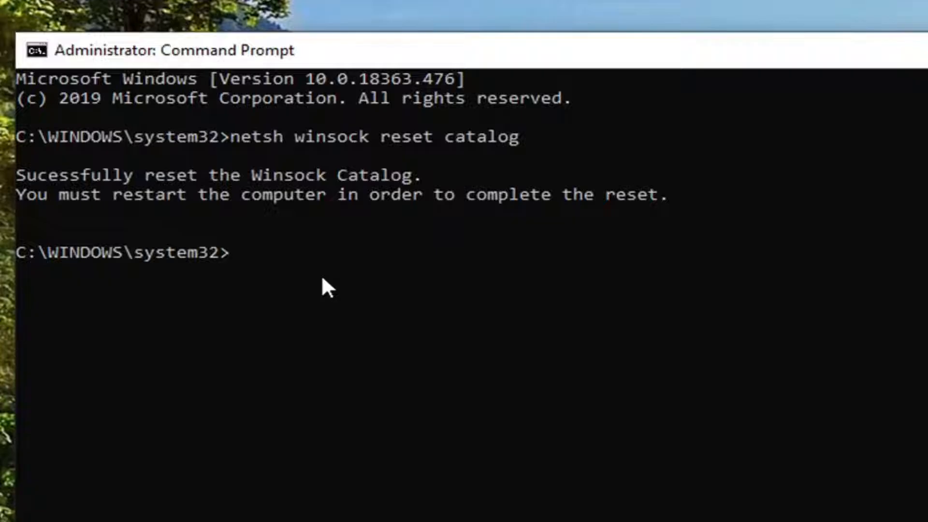
- Run 'netsh int ipv4 reset reset.log' to reset the IPv4 stack
{"action": "type", "text": "netsh"}
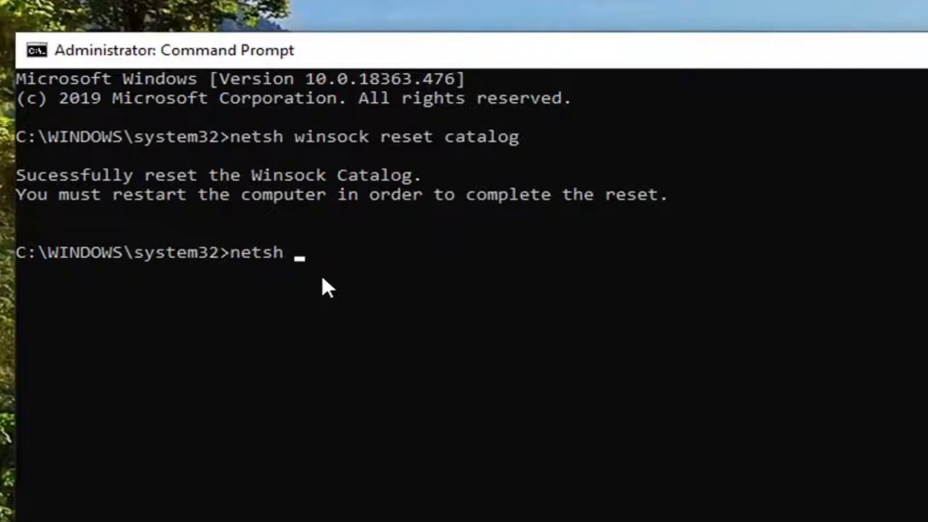
{"action": "type", "text": "int"}
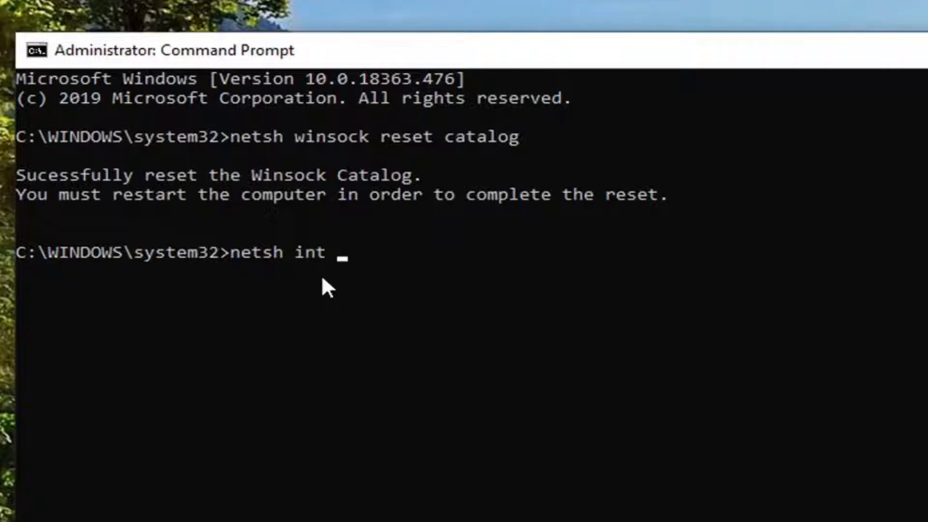
{"action": "type", "text": "ipv4"}
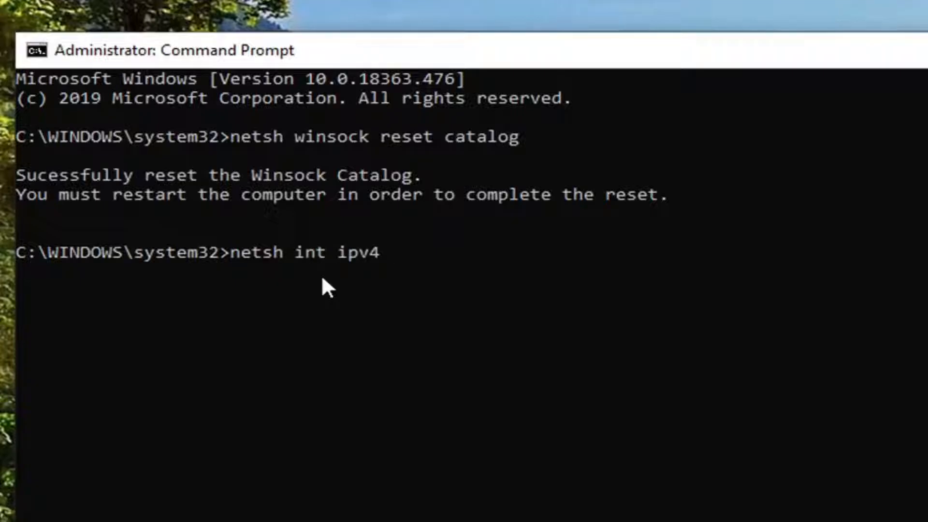
{"action": "type", "text": "reset"}
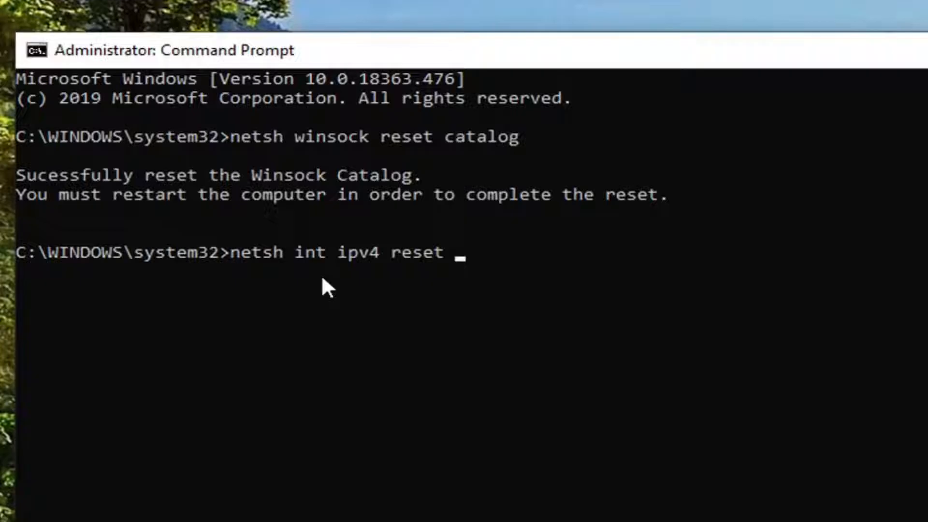
{"action": "type", "text": "reset.log"}
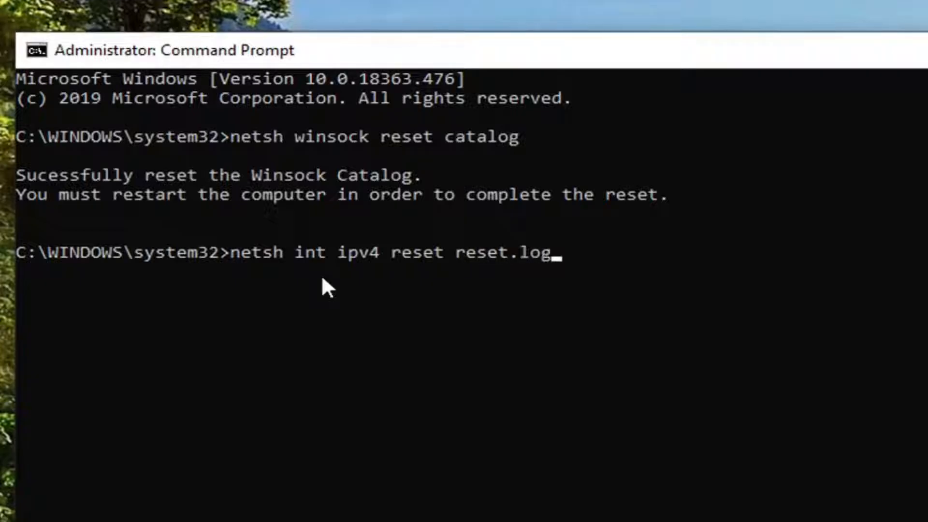
{"action": "mouse_move", "coordinate": [250, 285]}
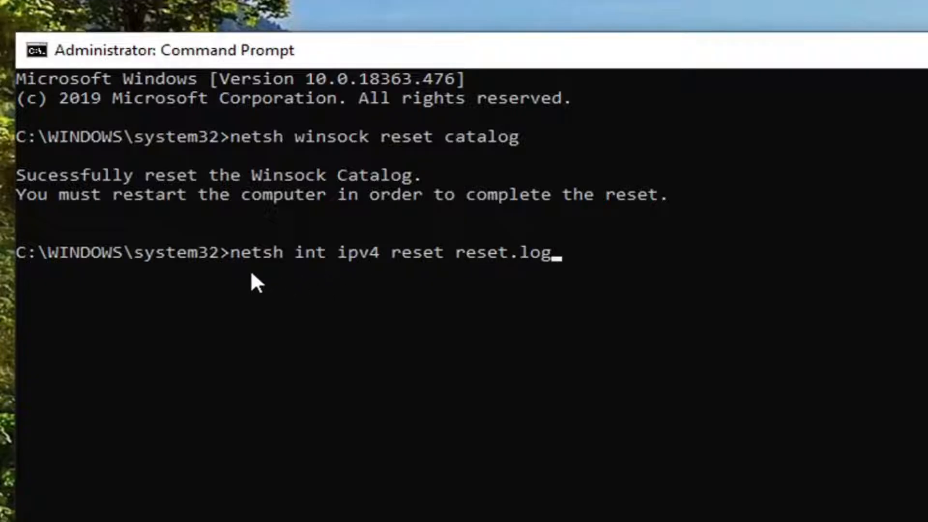
{"action": "mouse_move", "coordinate": [307, 274]}
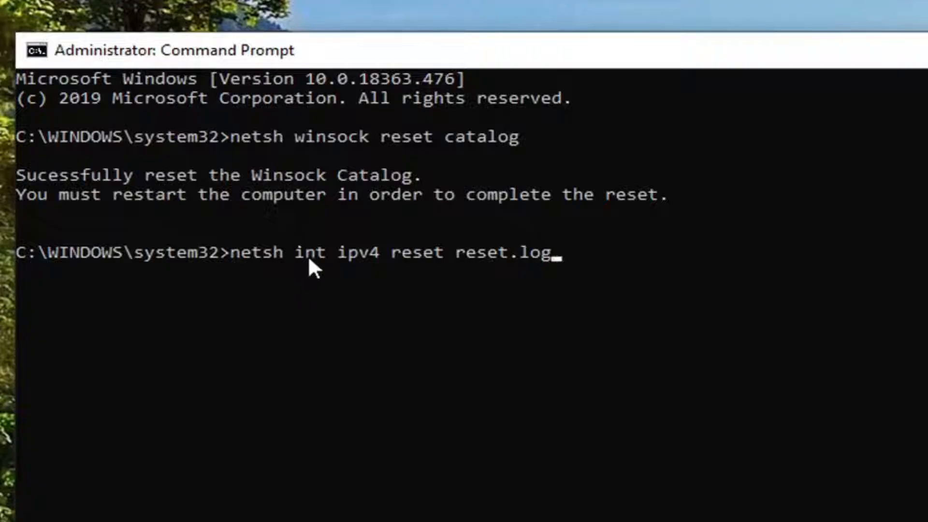
{"action": "mouse_move", "coordinate": [358, 278]}
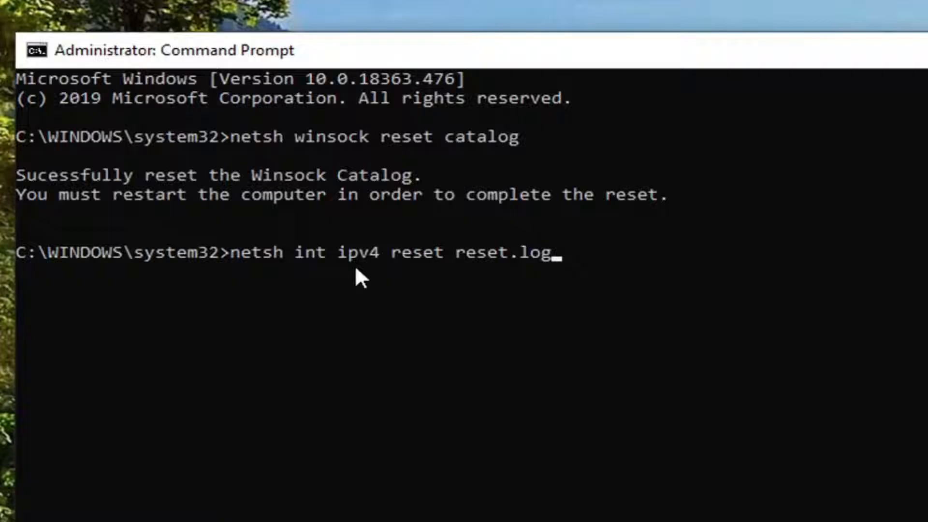
{"action": "mouse_move", "coordinate": [377, 275]}
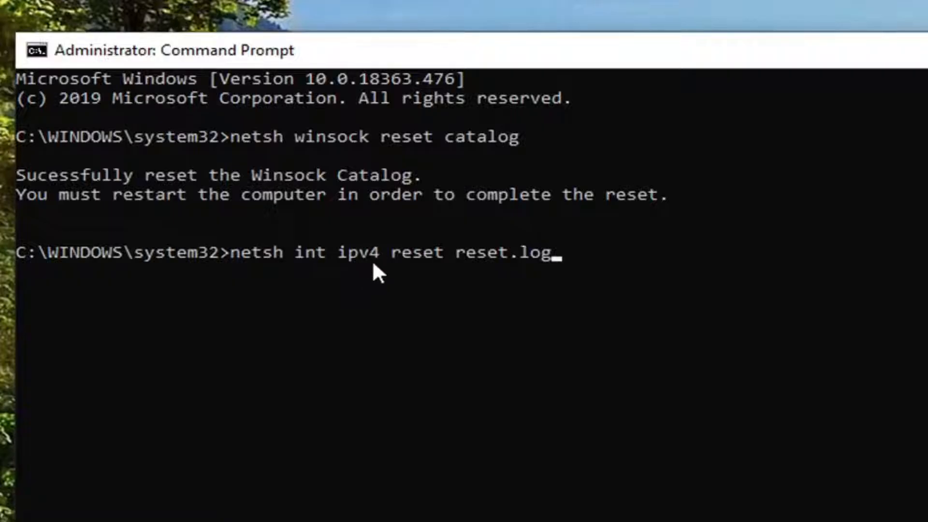
{"action": "mouse_move", "coordinate": [408, 289]}
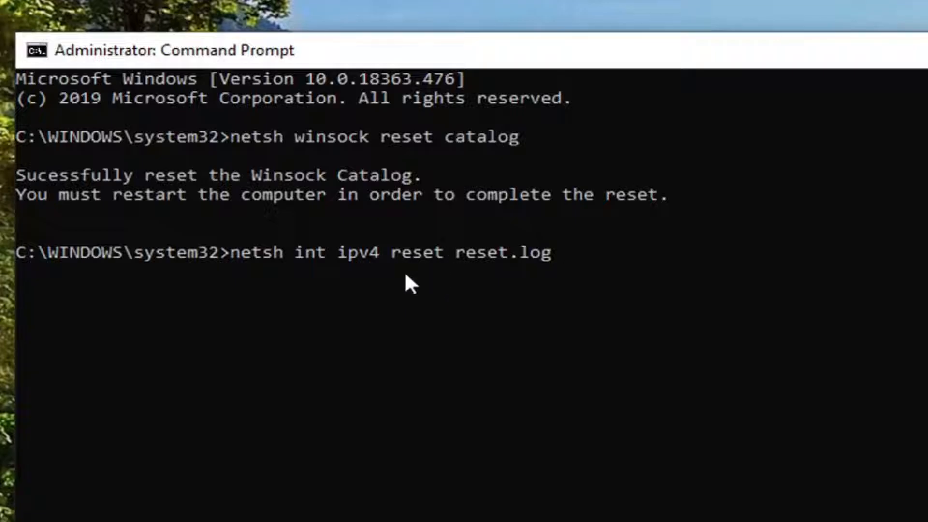
{"action": "mouse_move", "coordinate": [483, 280]}
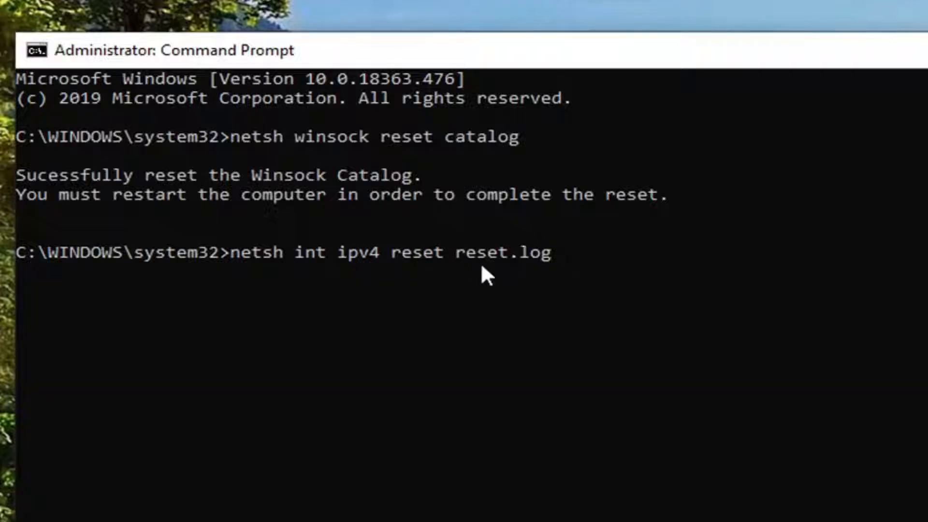
{"action": "key", "text": "enter"}
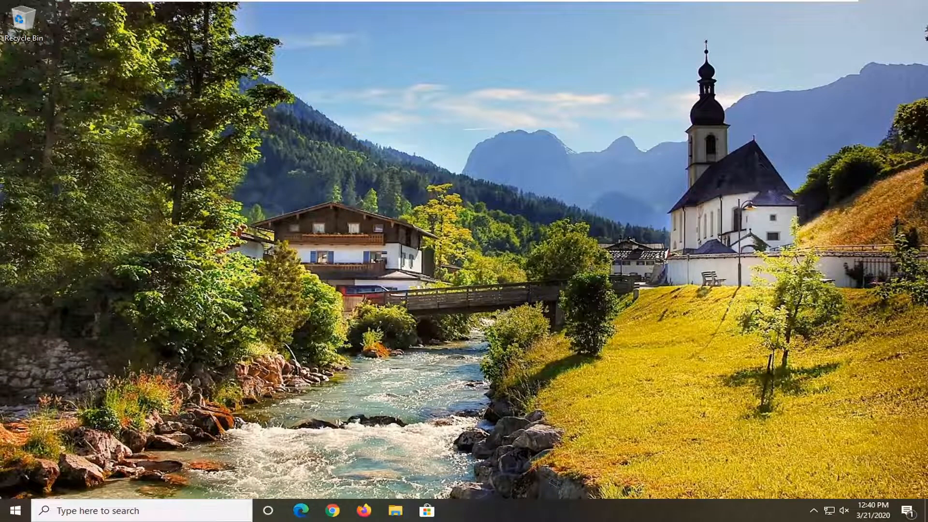
- Search 'device manager' from Start and launch Device Manager
{"action": "left_click", "coordinate": [15, 510]}
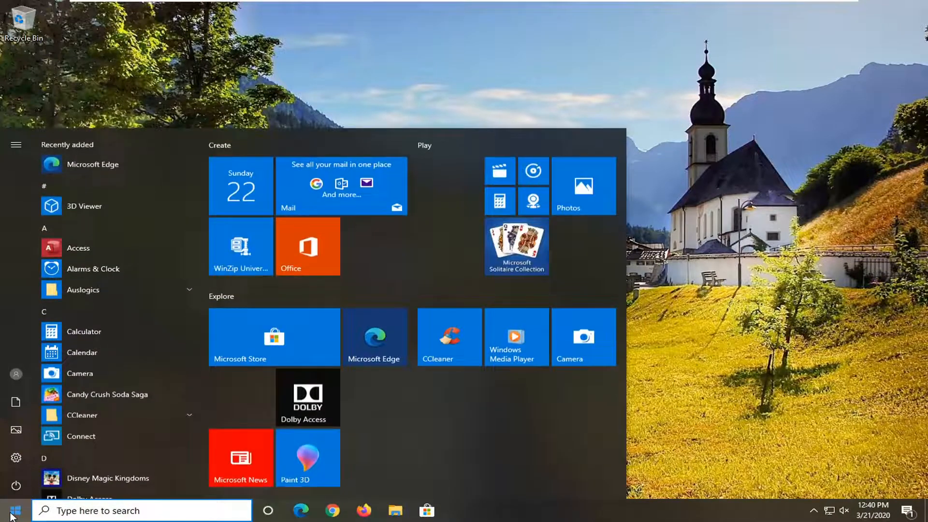
{"action": "type", "text": "device manager"}
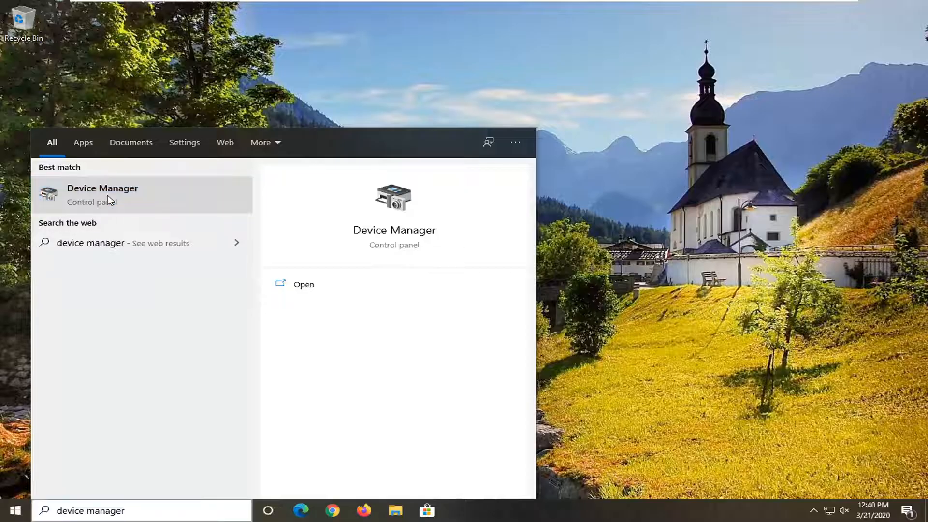
{"action": "left_click", "coordinate": [102, 195]}
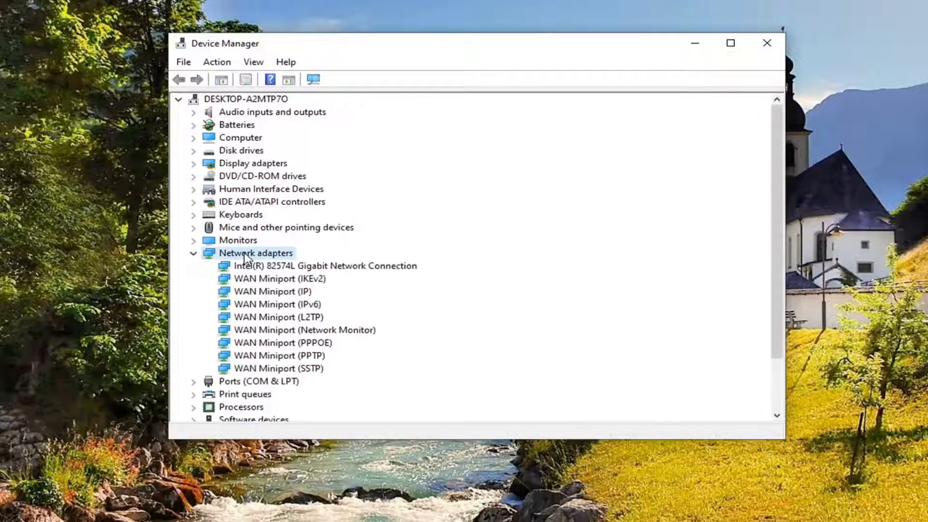
- Select the Intel(R) 82574L Gigabit Network Connection adapter and show its actions
{"action": "left_click", "coordinate": [324, 265]}
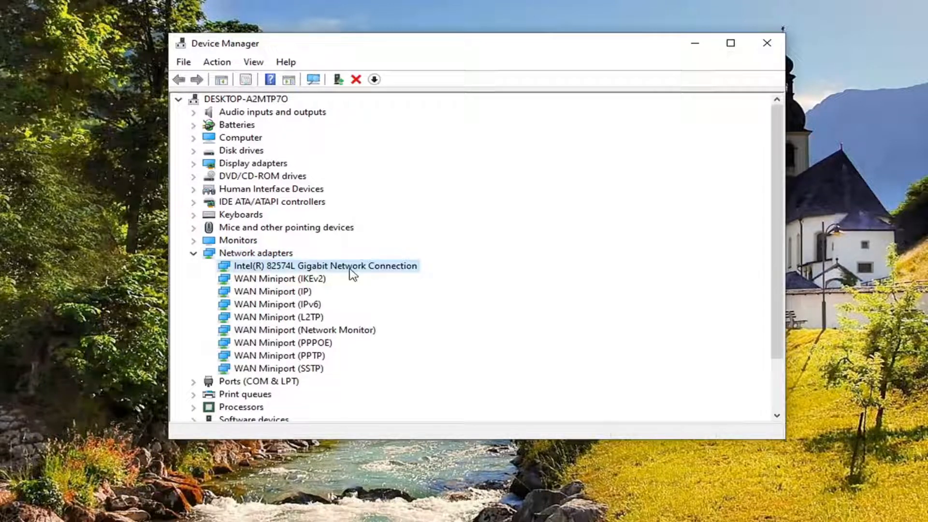
{"action": "mouse_move", "coordinate": [361, 327]}
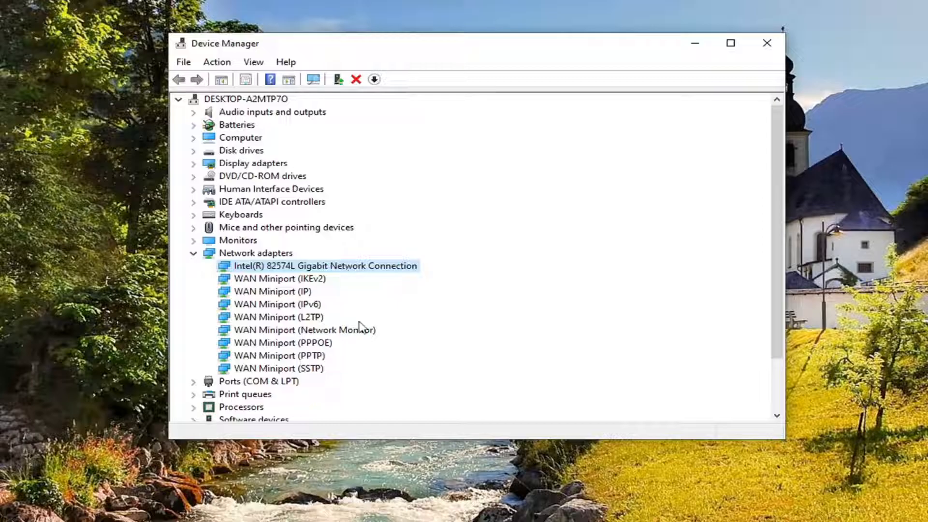
{"action": "mouse_move", "coordinate": [280, 361]}
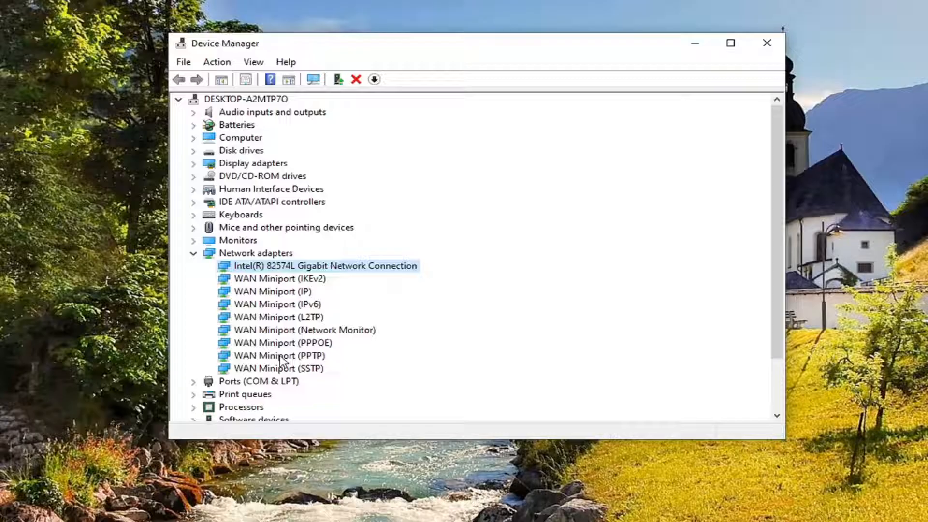
{"action": "mouse_move", "coordinate": [387, 275]}
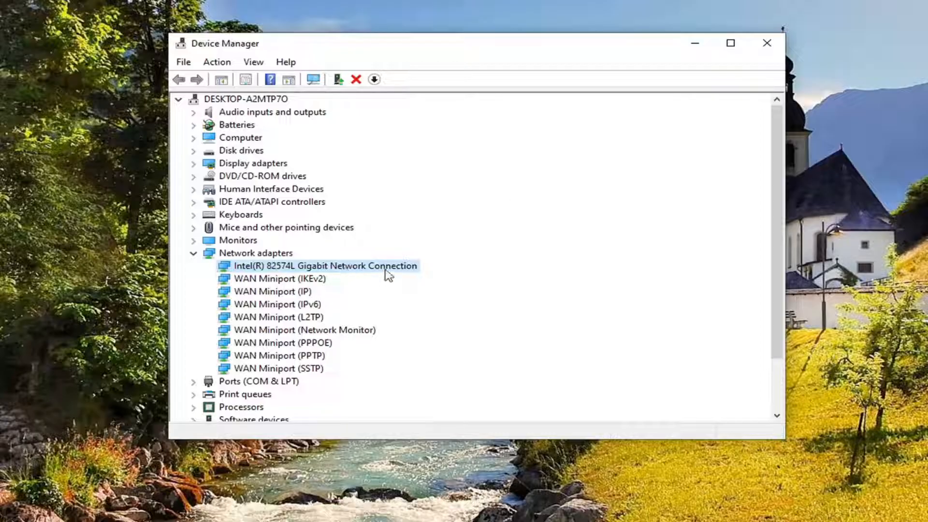
{"action": "mouse_move", "coordinate": [299, 269]}
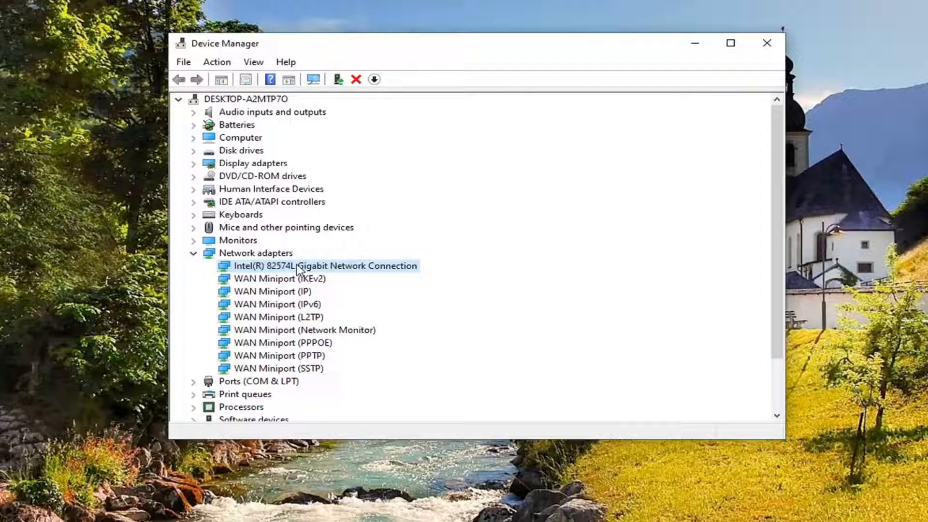
{"action": "right_click", "coordinate": [301, 265]}
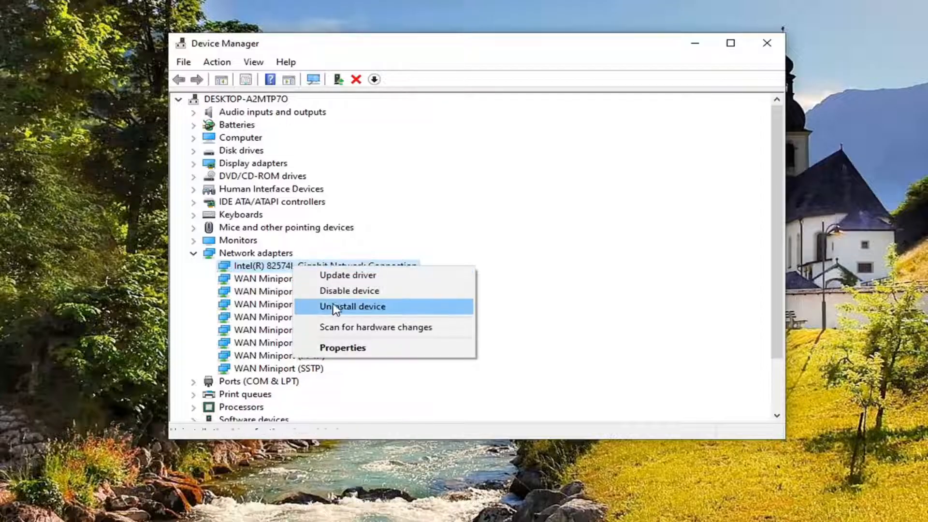
- Uninstall the Intel 82574L Gigabit adapter, confirm, and close Device Manager
{"action": "left_click", "coordinate": [352, 306]}
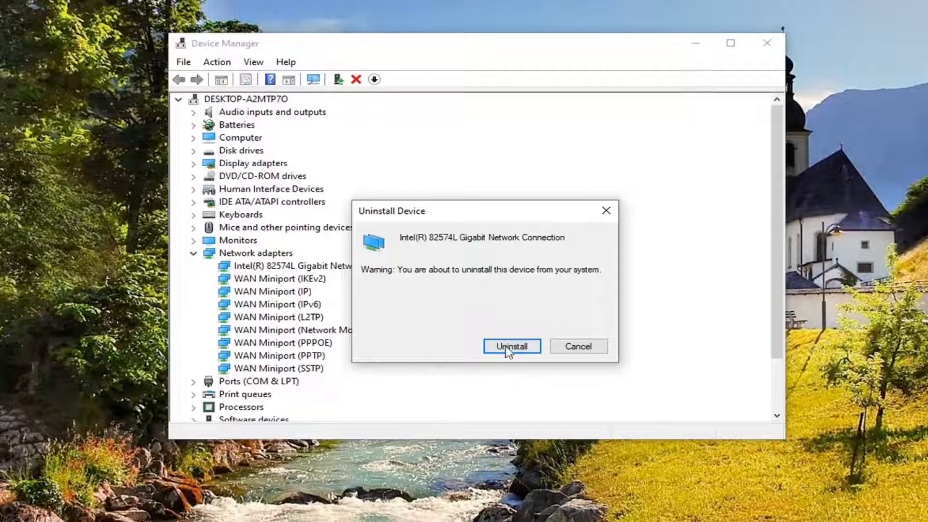
{"action": "left_click", "coordinate": [512, 346]}
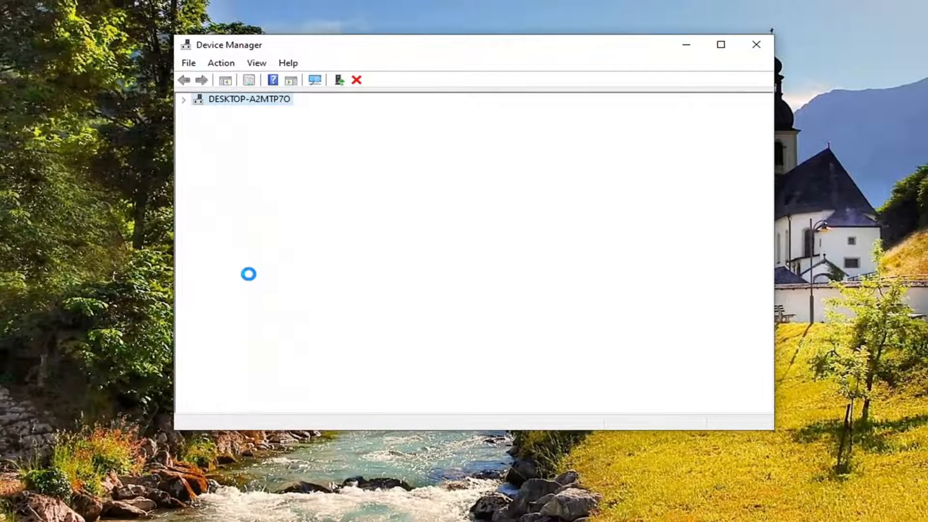
{"action": "left_click", "coordinate": [755, 45]}
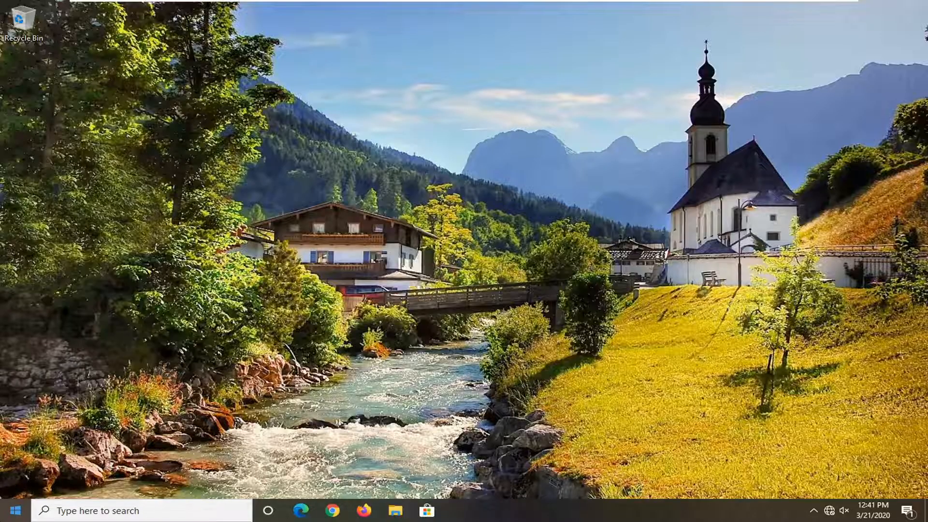
- Search 'net' from Start and open the Network reset settings page
{"action": "left_click", "coordinate": [17, 510]}
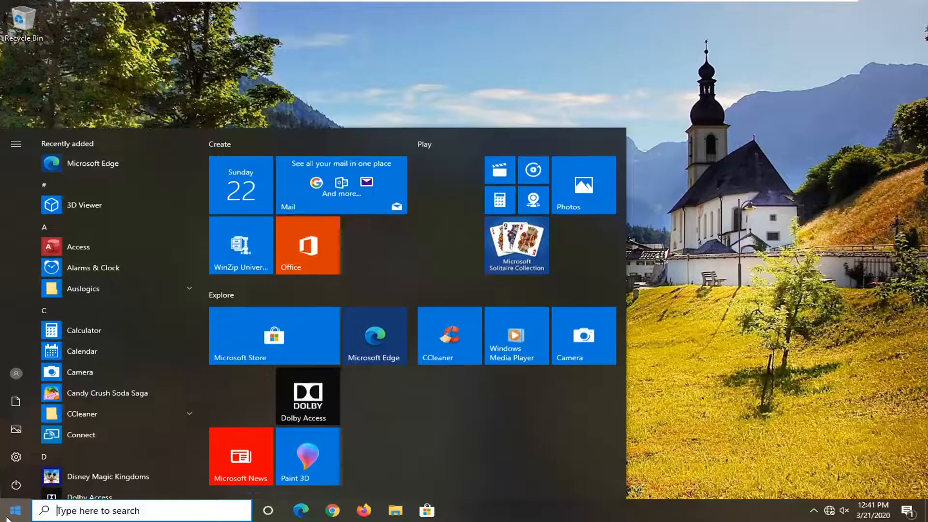
{"action": "type", "text": "network reset"}
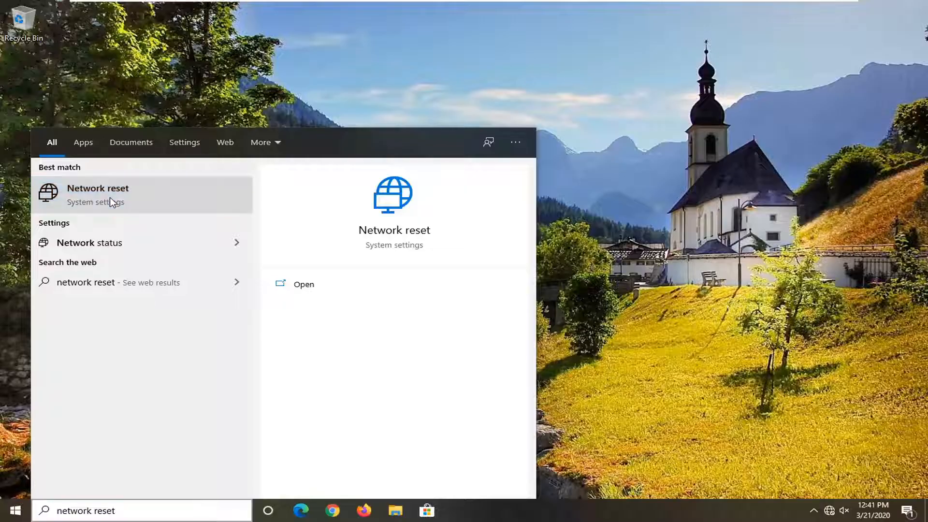
{"action": "left_click", "coordinate": [97, 195]}
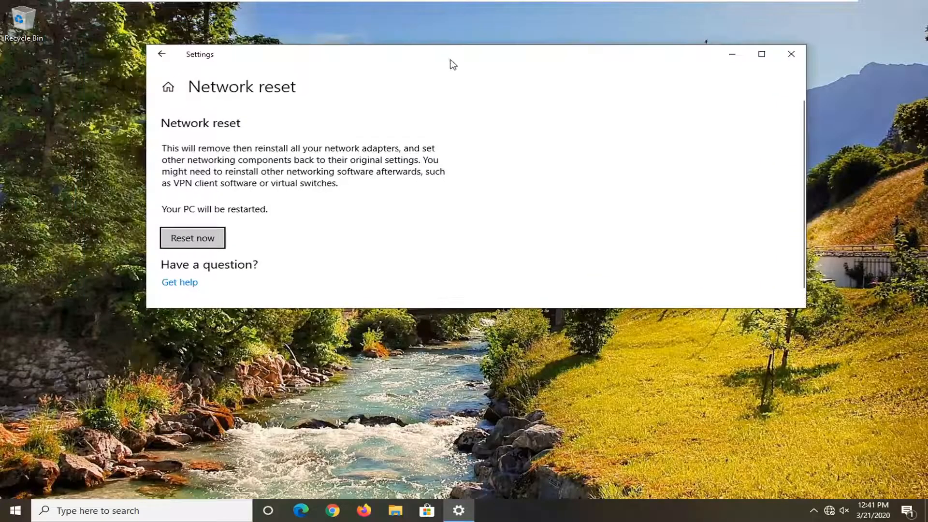
- Enlarge the Settings window showing the Network reset page
{"action": "left_click_drag", "start_coordinate": [805, 308], "coordinate": [739, 458]}
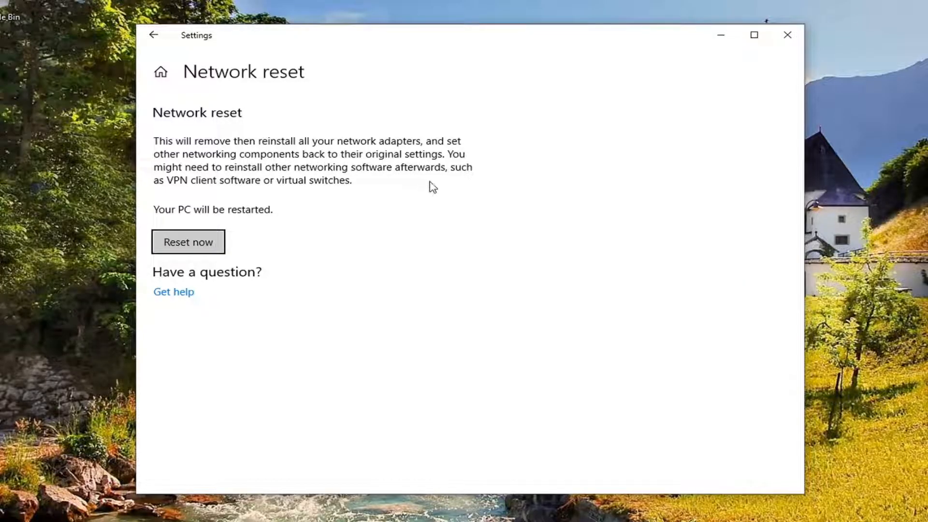
{"action": "mouse_move", "coordinate": [247, 196]}
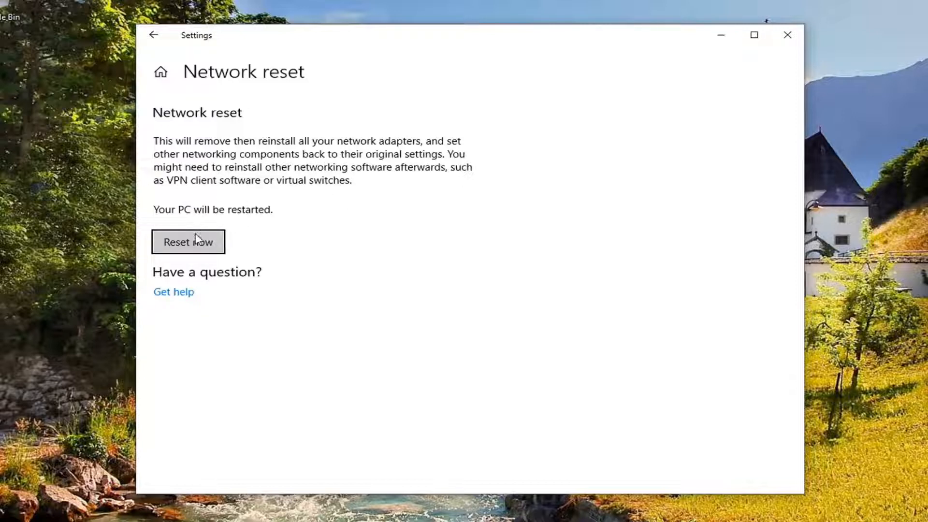
- Reset the network with Reset now, confirm Yes, and dismiss the 5-minute shutdown notice
{"action": "left_click", "coordinate": [188, 241]}
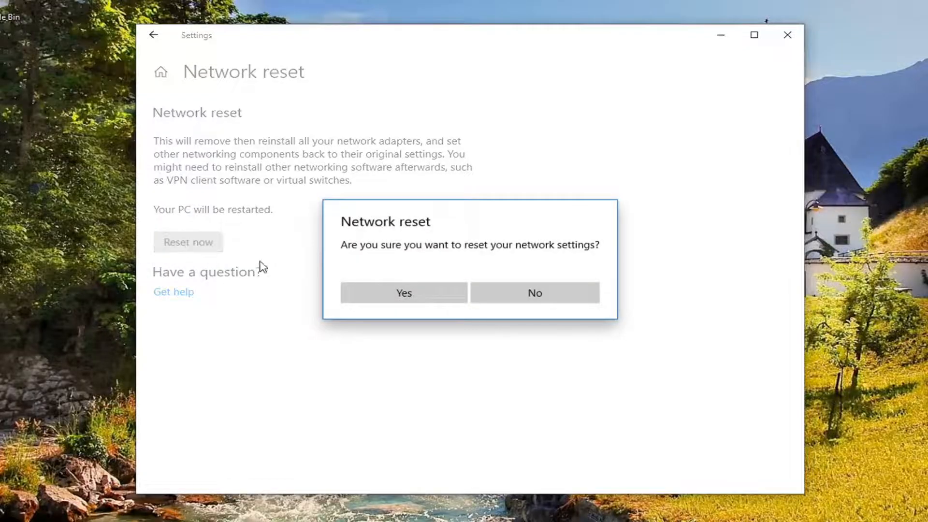
{"action": "mouse_move", "coordinate": [276, 156]}
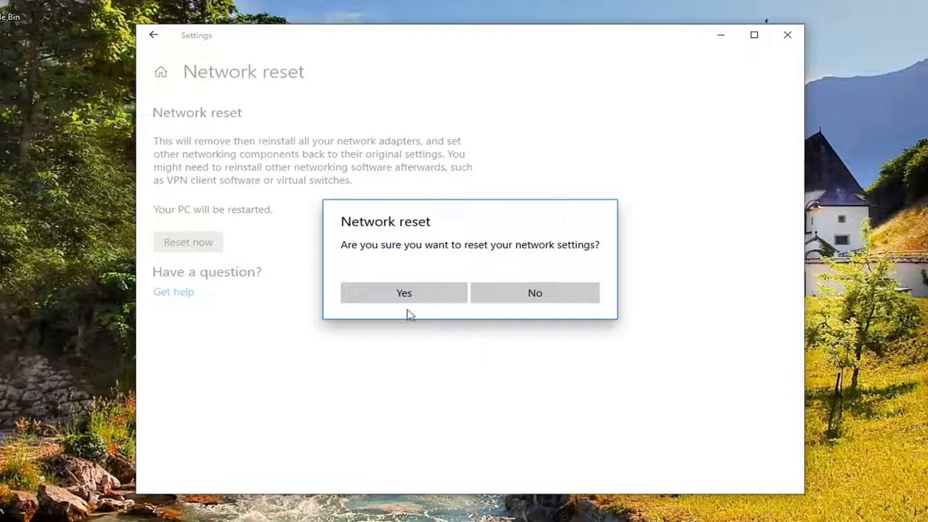
{"action": "left_click", "coordinate": [535, 293]}
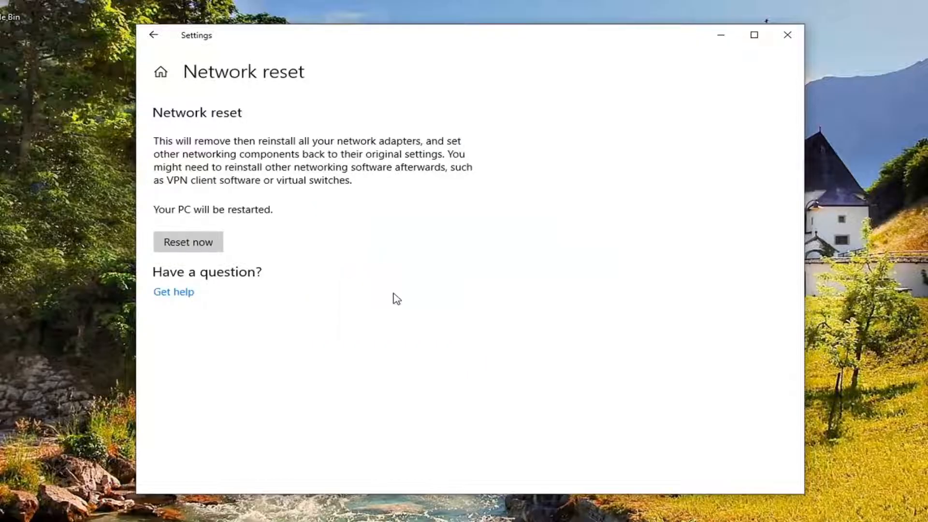
{"action": "left_click", "coordinate": [187, 242]}
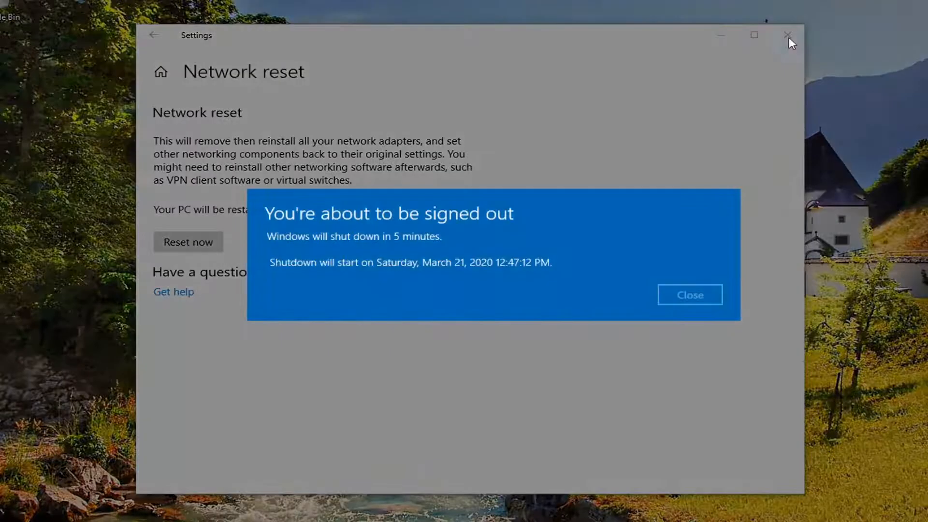
{"action": "mouse_move", "coordinate": [468, 242]}
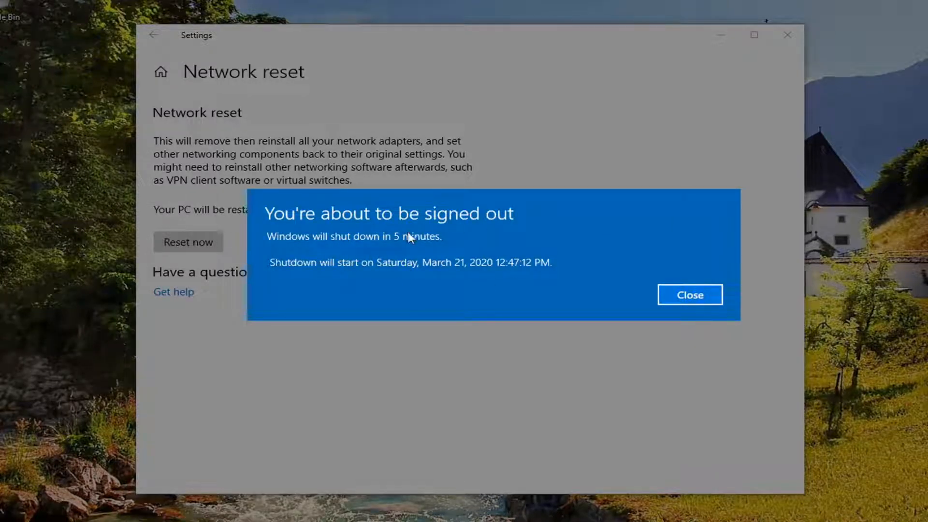
{"action": "left_click", "coordinate": [689, 295]}
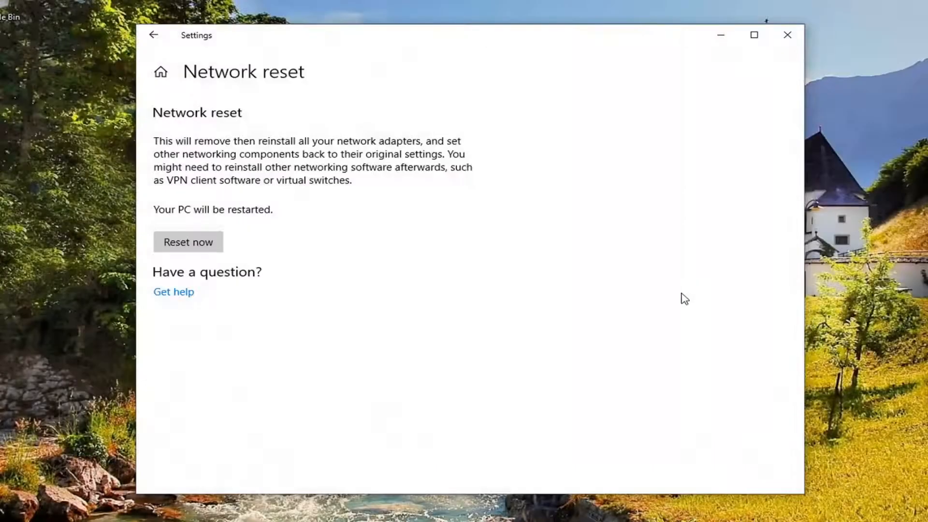